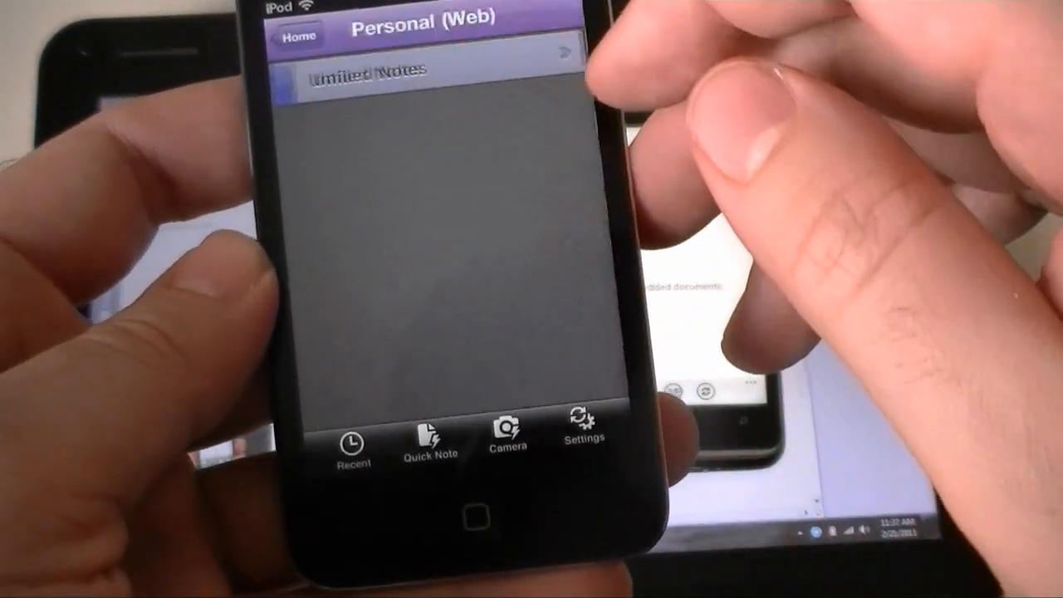
- Open the Test page in Unfiled Notes and scroll to the table placeholder, checkboxes and numbered list
click(365, 71)
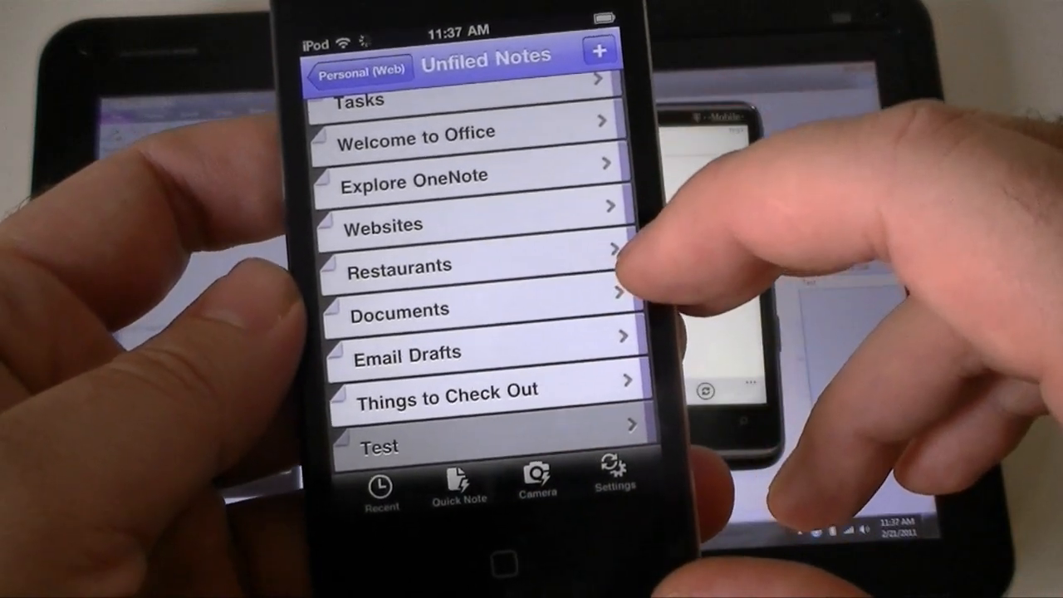
click(378, 445)
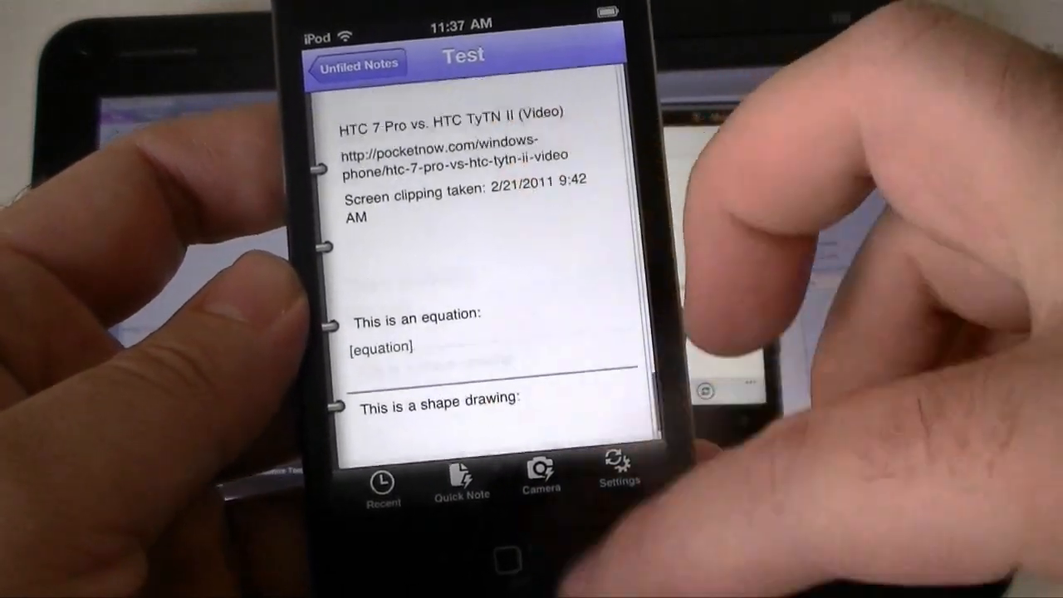
scroll(down, 3)
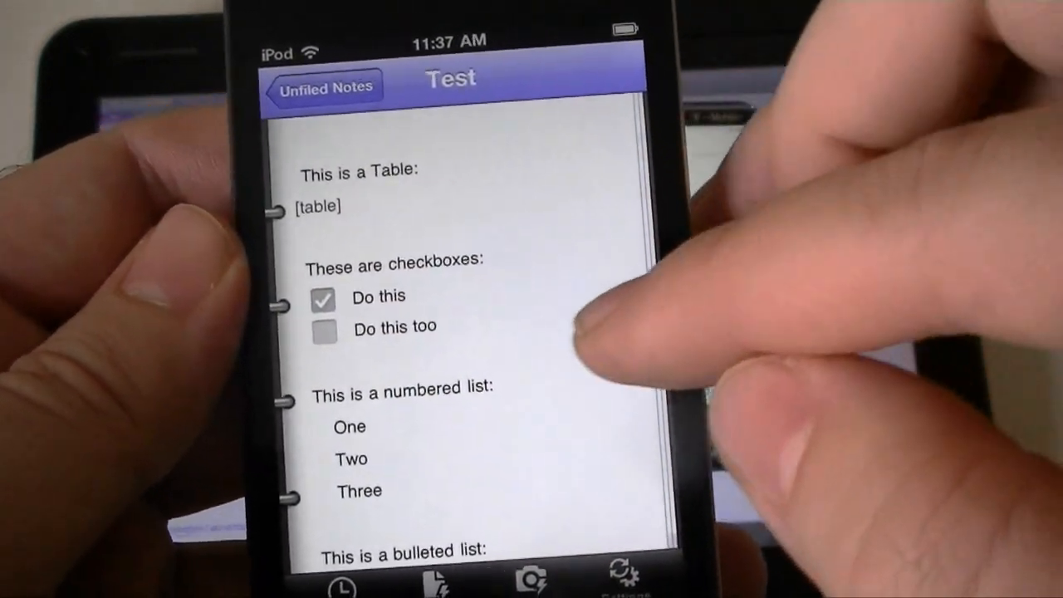
scroll(up, 3)
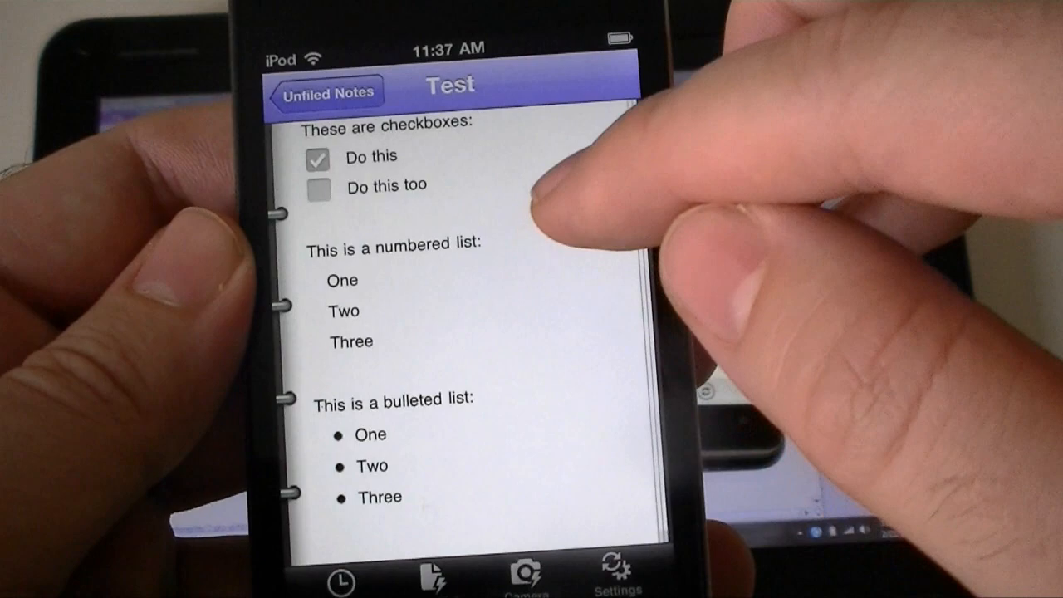
scroll(down, 3)
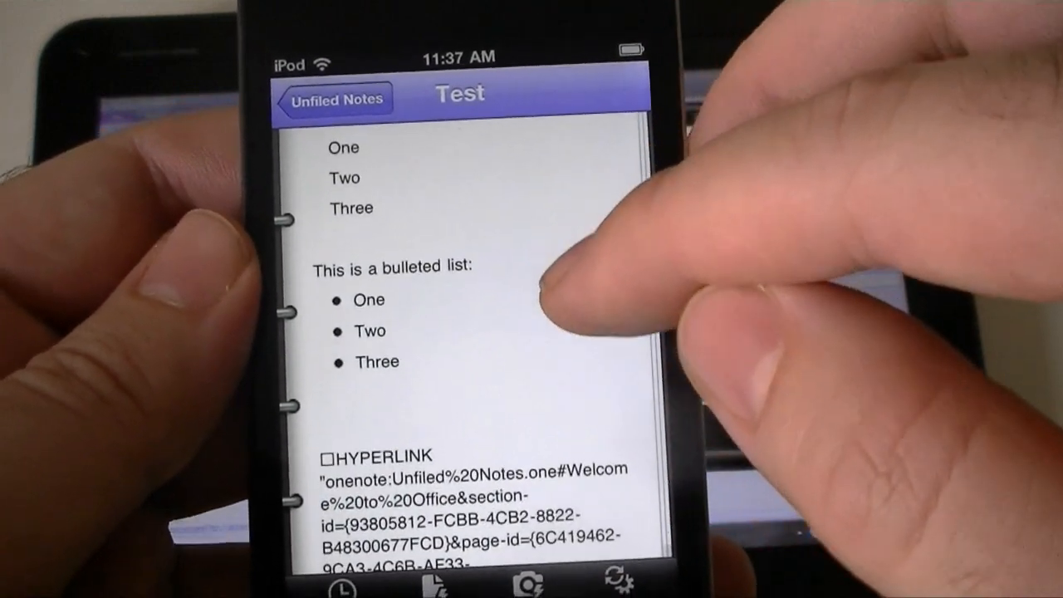
scroll(down, 3)
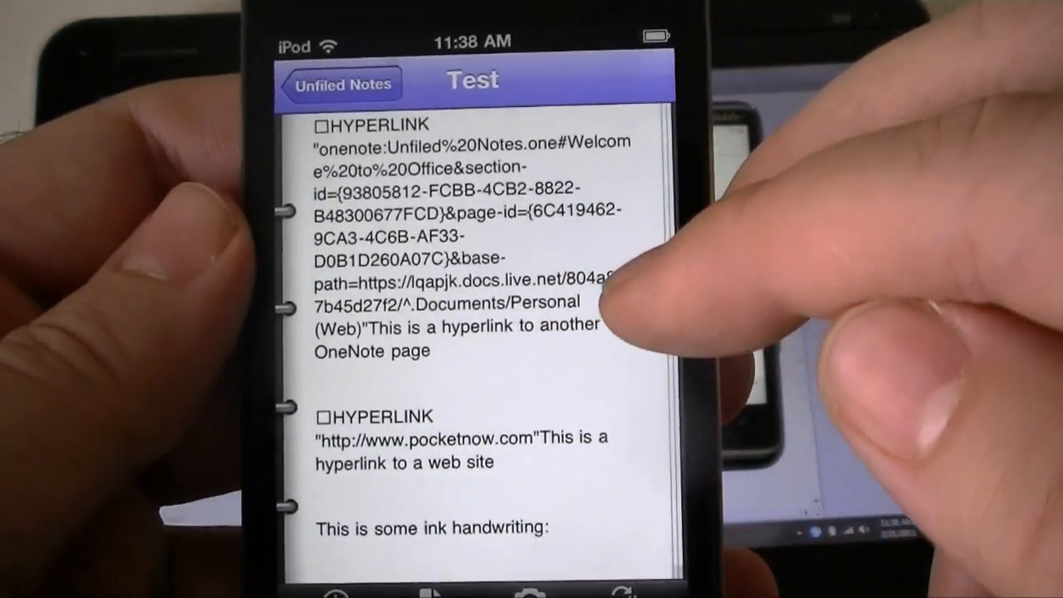
scroll(down, 3)
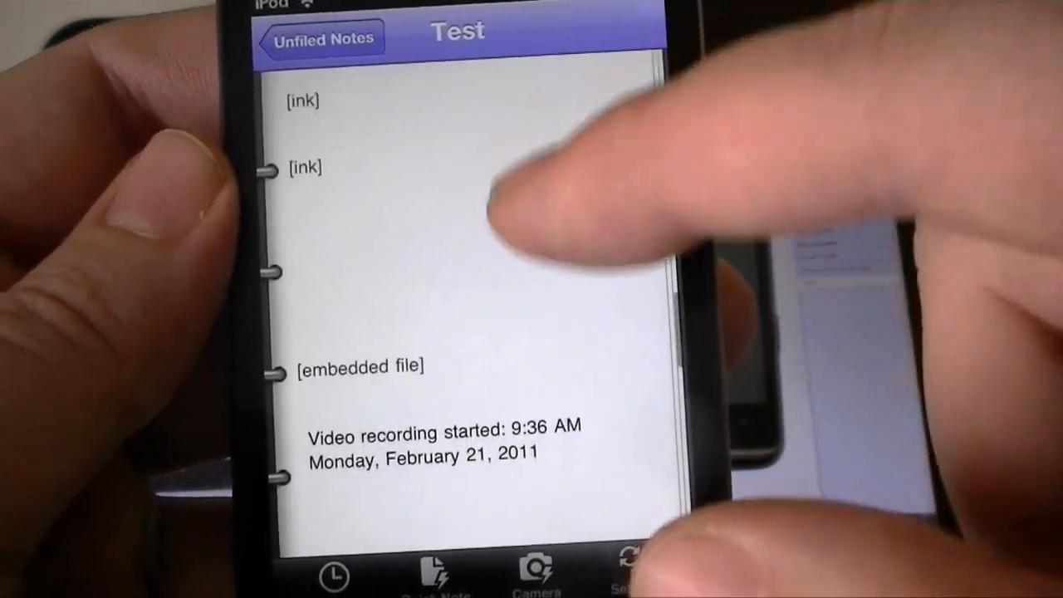
scroll(down, 3)
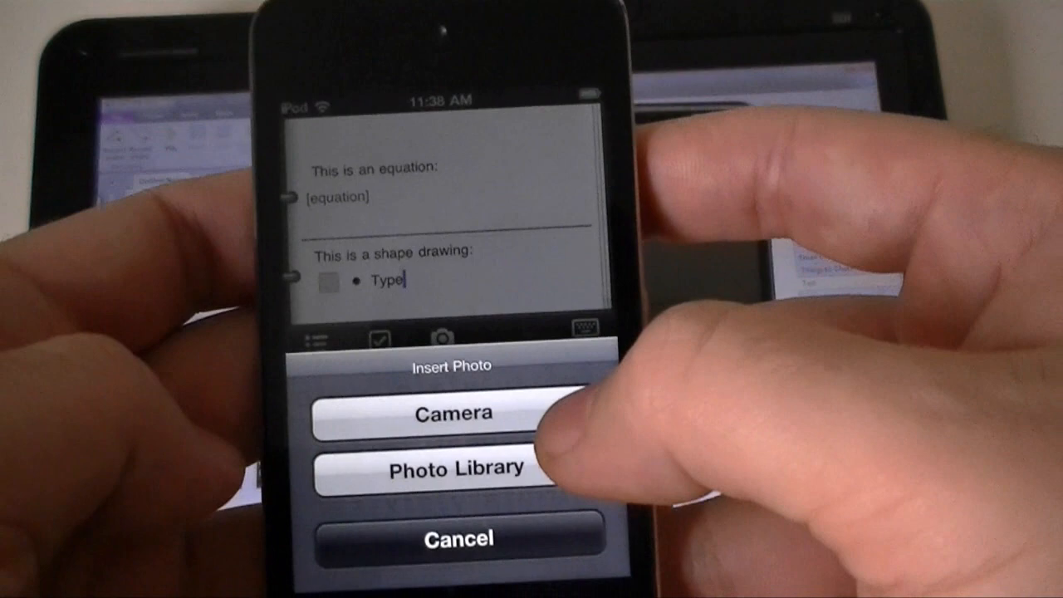
- Choose Camera in the Insert Photo sheet to capture a new photo for the Test page
click(437, 413)
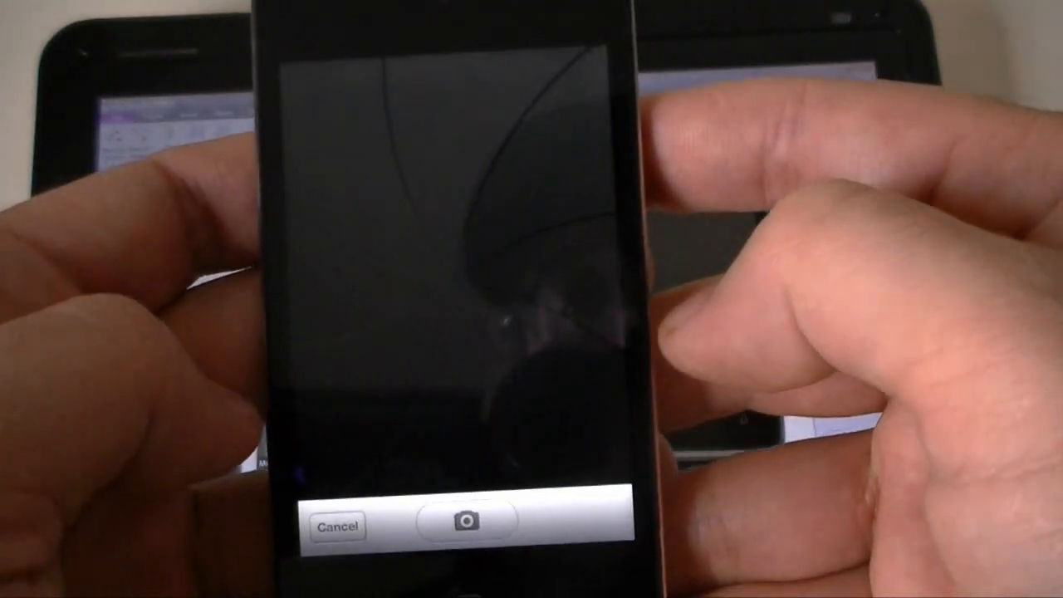